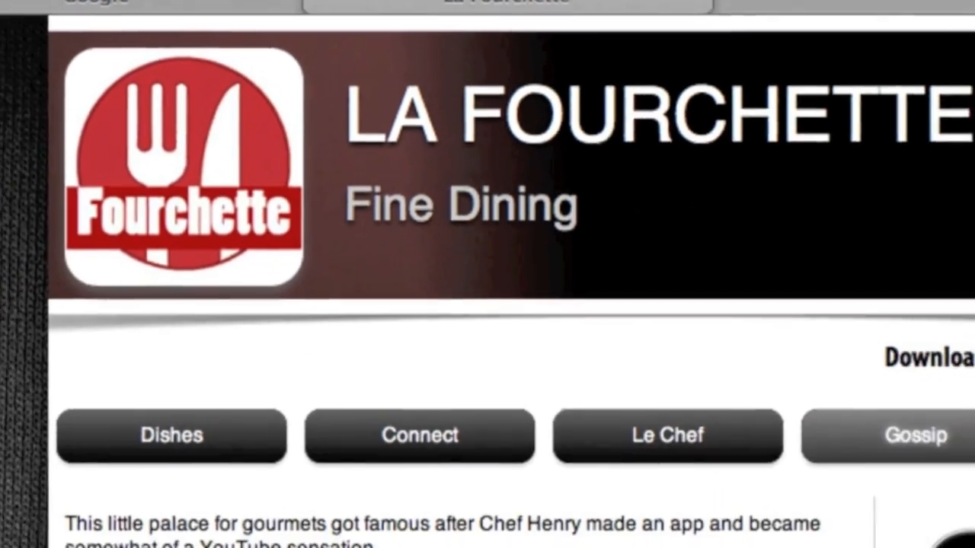
# - Scroll through the Steve's Apps dentist-app page, reviewing the $399 offer, features and demo apps
pyautogui.scroll(-3)
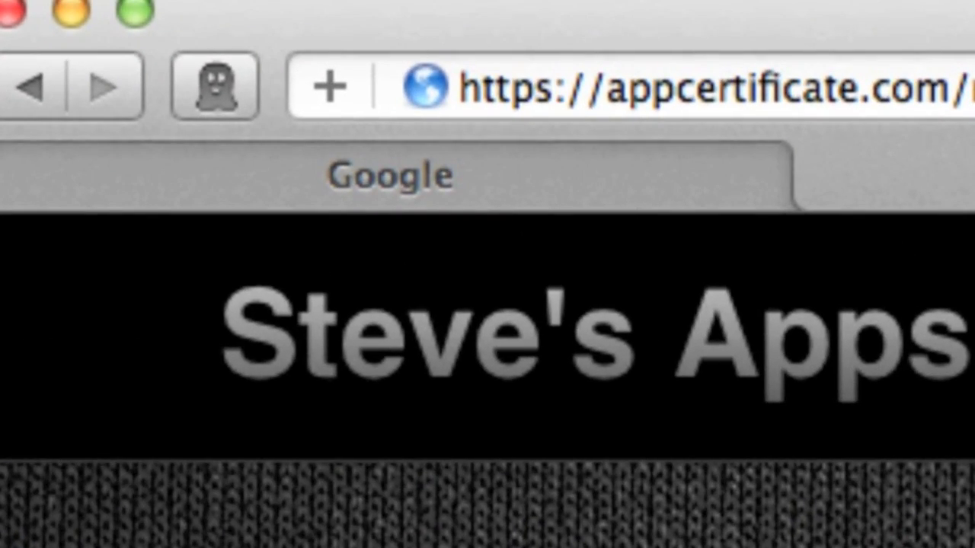
pyautogui.scroll(-3)
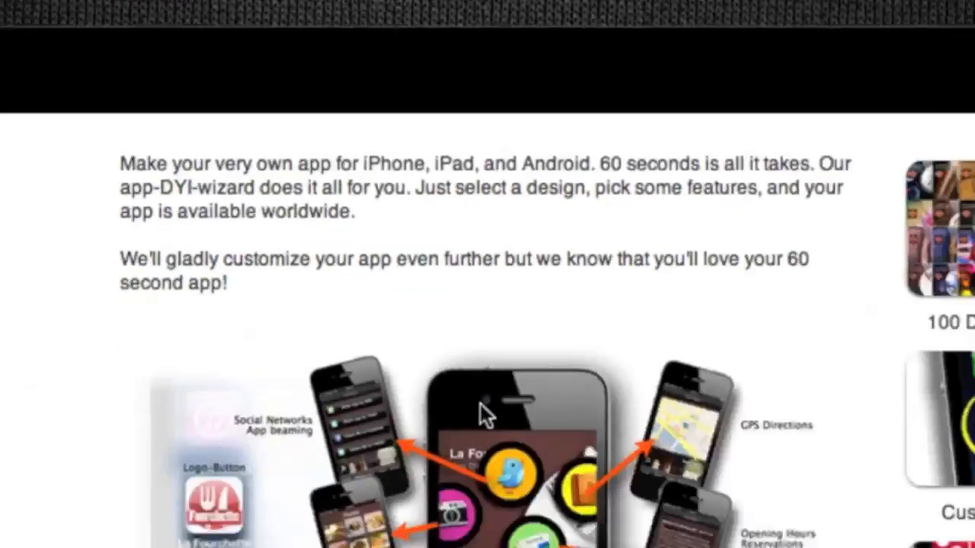
pyautogui.scroll(3)
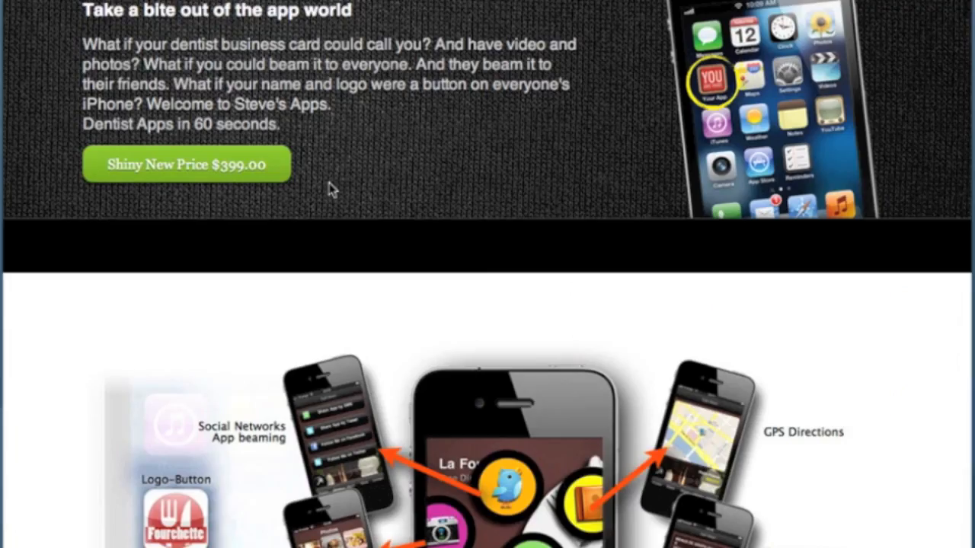
pyautogui.scroll(-3)
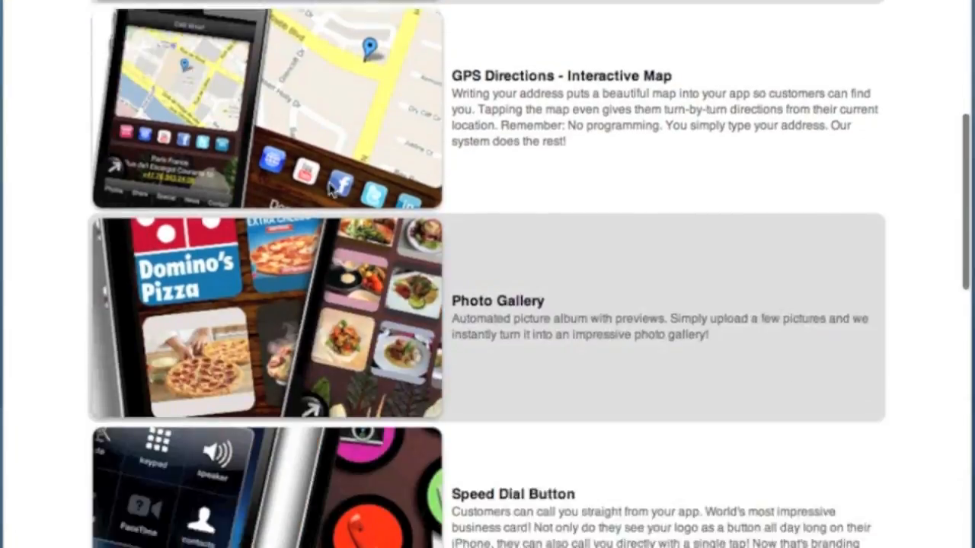
pyautogui.scroll(-3)
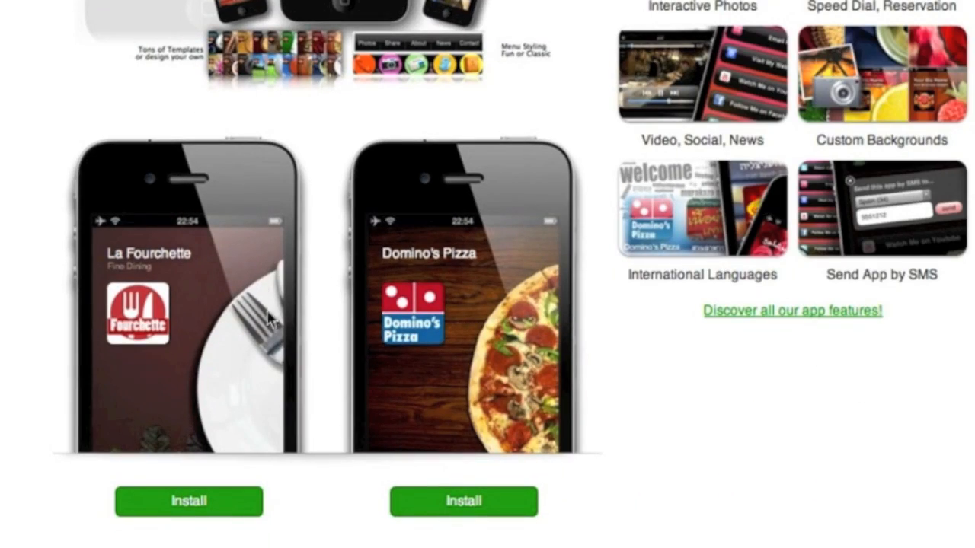
pyautogui.moveTo(445, 360)
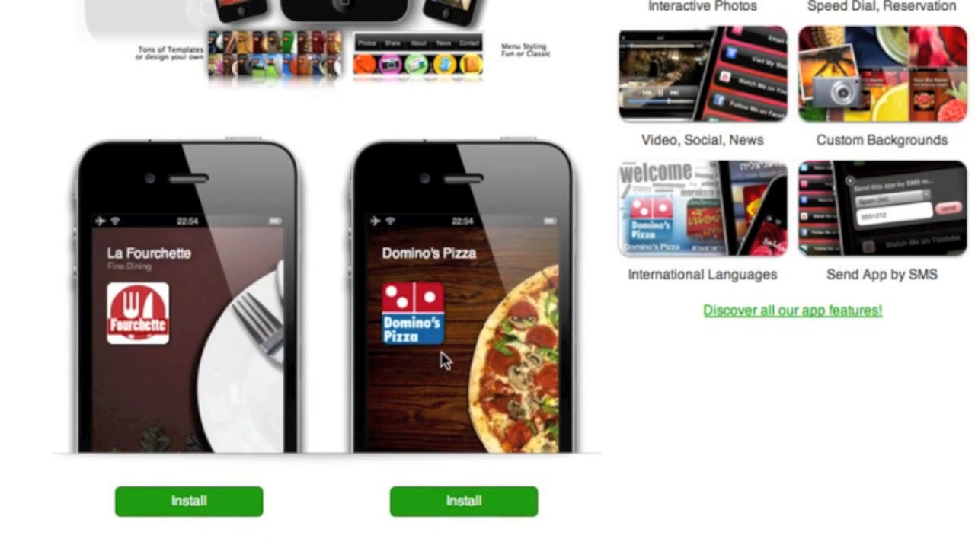
pyautogui.scroll(3)
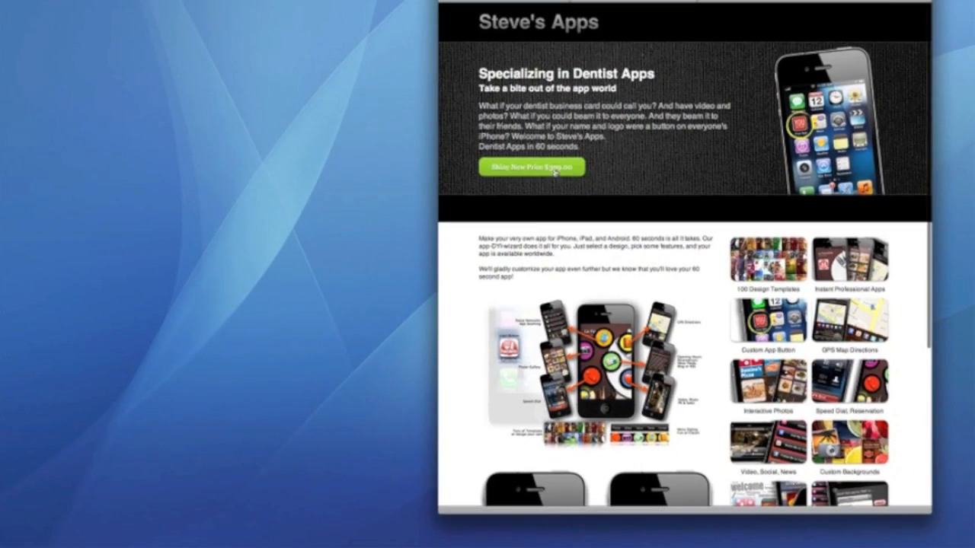
# - Review App.Cat Studio's Steve's Apps settings: dentist header texts, button text and 399.00 price
pyautogui.click(530, 167)
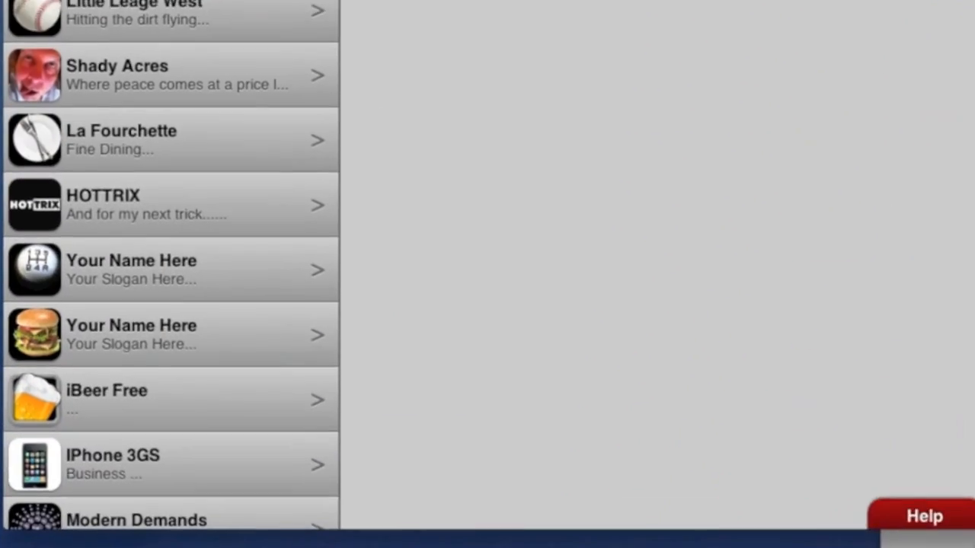
pyautogui.scroll(-3)
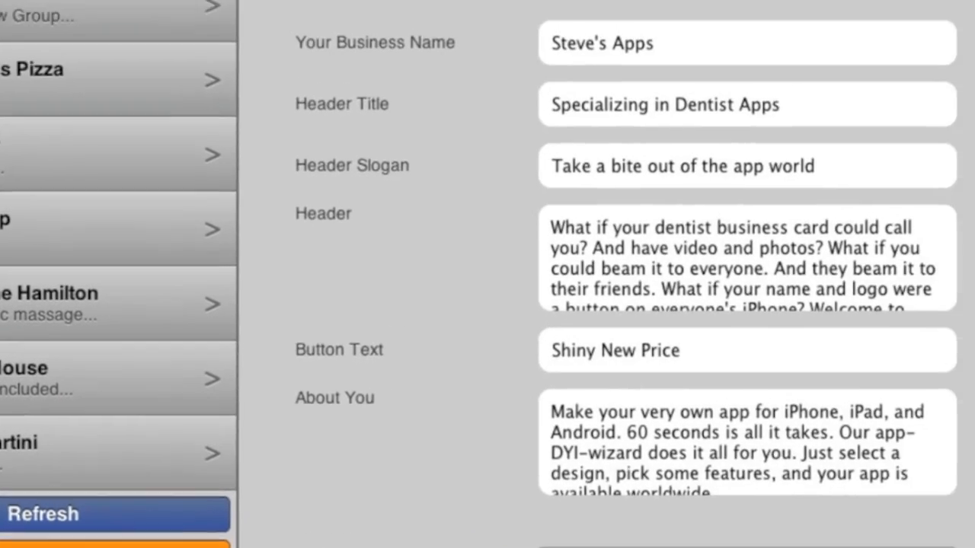
pyautogui.scroll(-3)
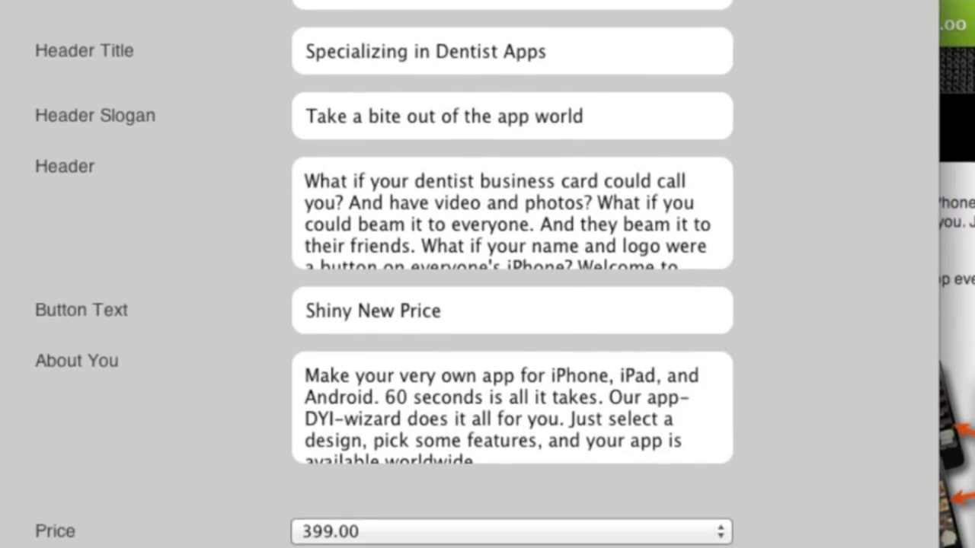
pyautogui.scroll(-3)
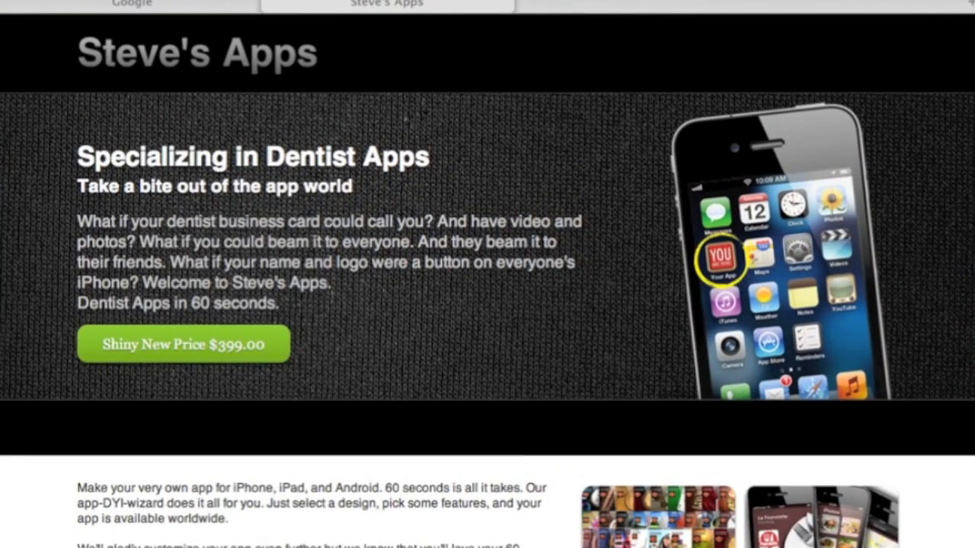
# - Start a new app from the $399 price offer and work through the wizard
pyautogui.scroll(-3)
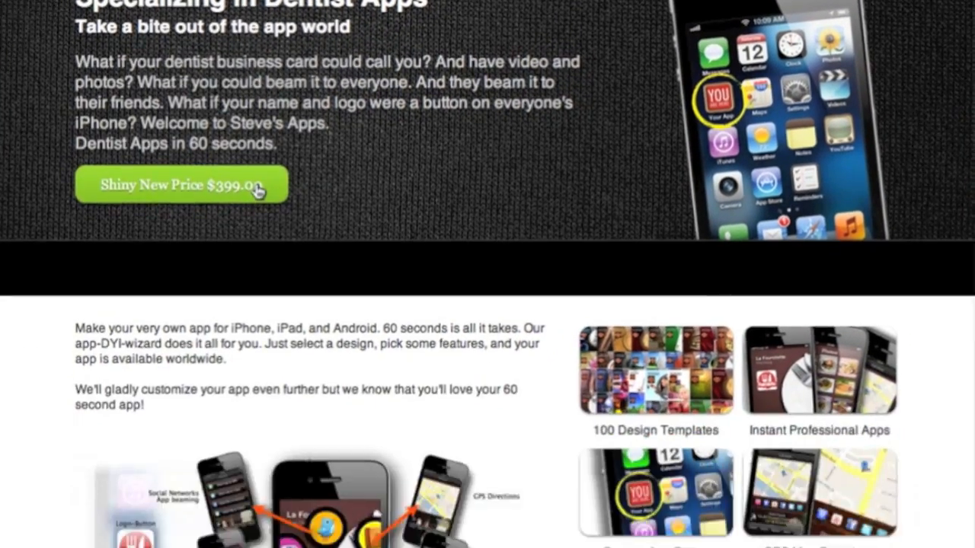
pyautogui.click(181, 185)
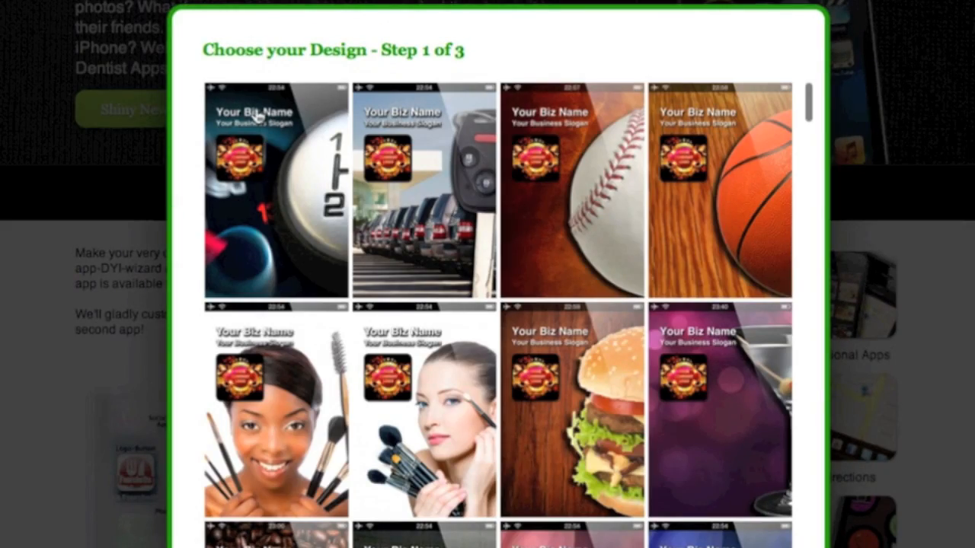
pyautogui.scroll(-3)
pyautogui.write('shiny and')
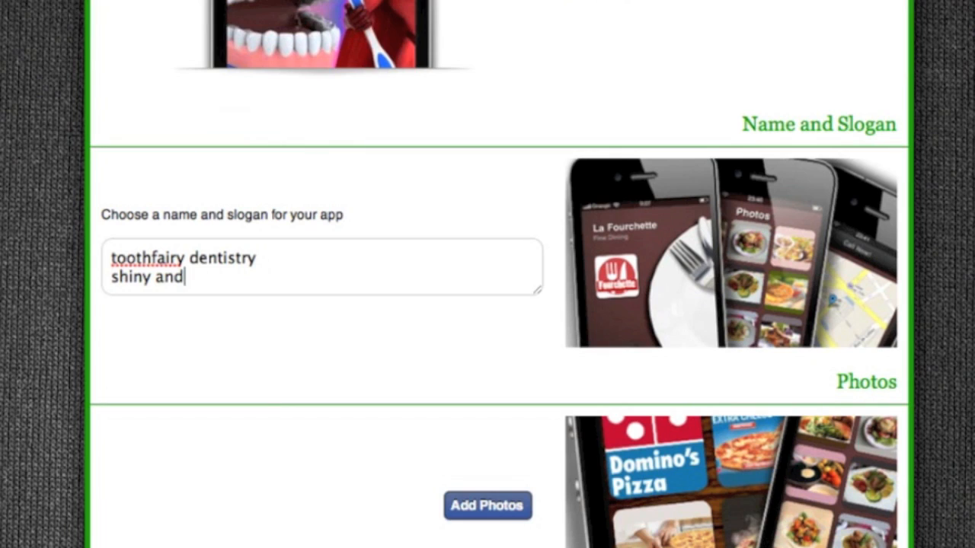
pyautogui.scroll(-3)
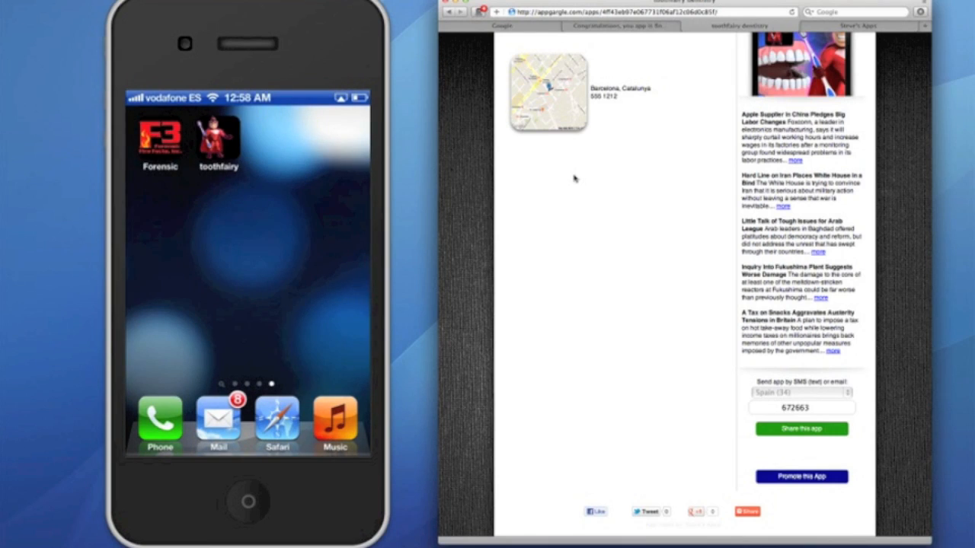
# - Open the toothfairy dentistry web app showing its "shiny and strong" slogan and welcome text
pyautogui.click(218, 141)
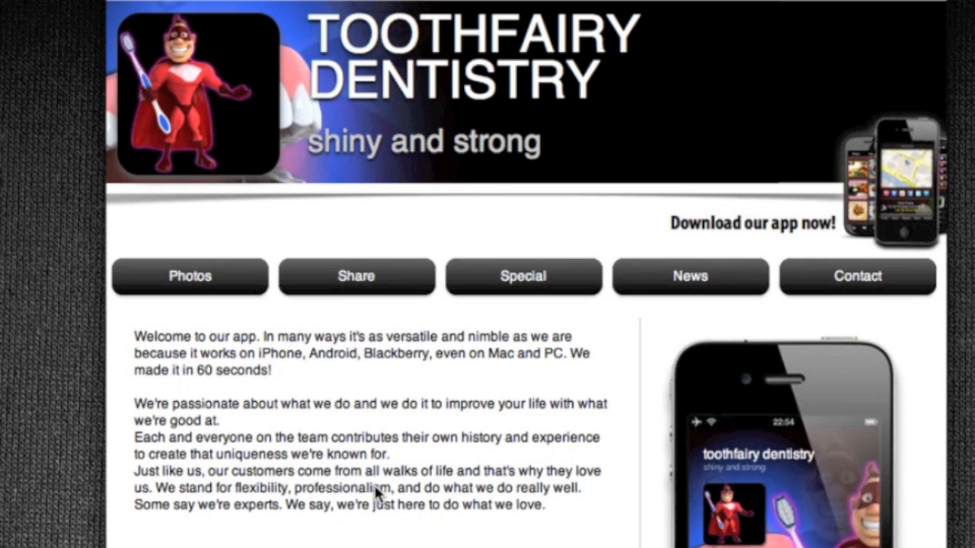
pyautogui.moveTo(524, 529)
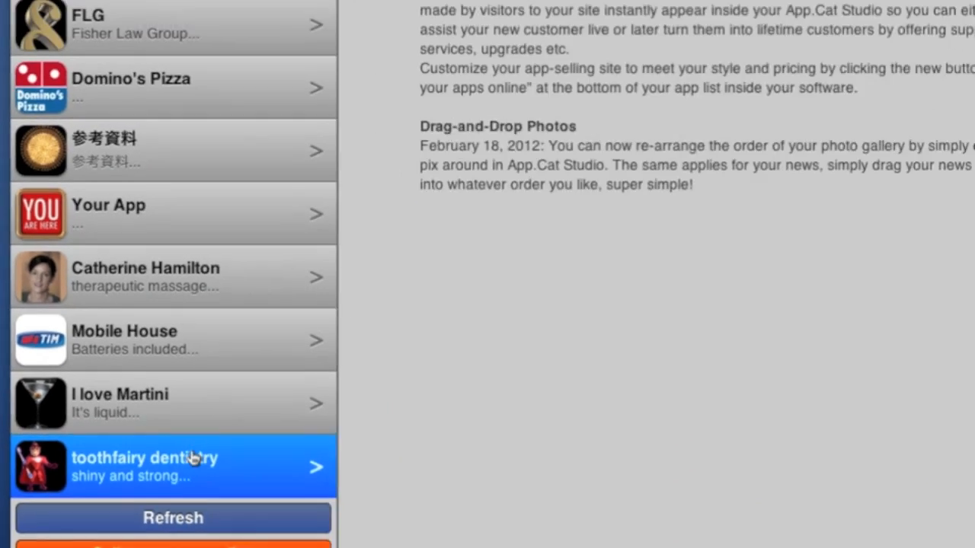
# - Open the toothfairy dentistry app for editing and show its empty photo gallery
pyautogui.click(173, 465)
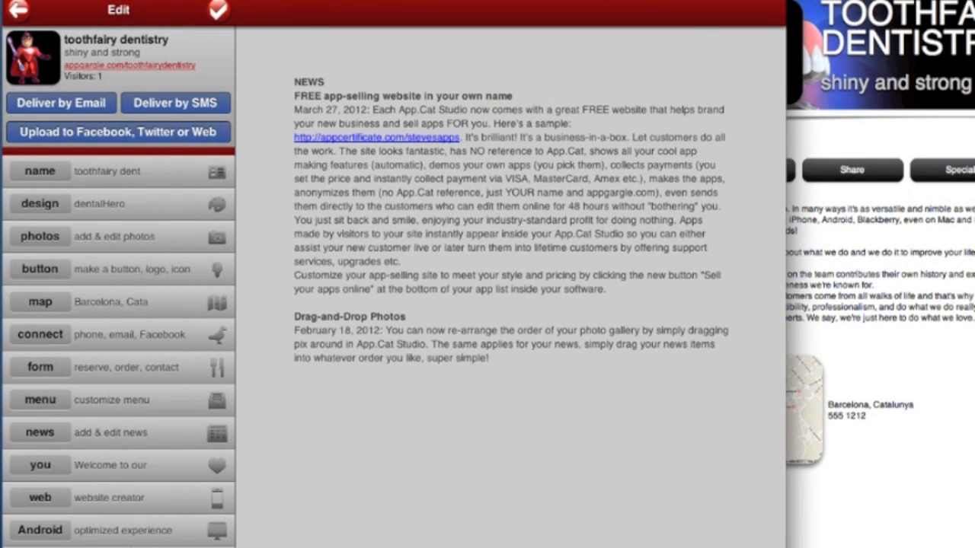
pyautogui.click(115, 236)
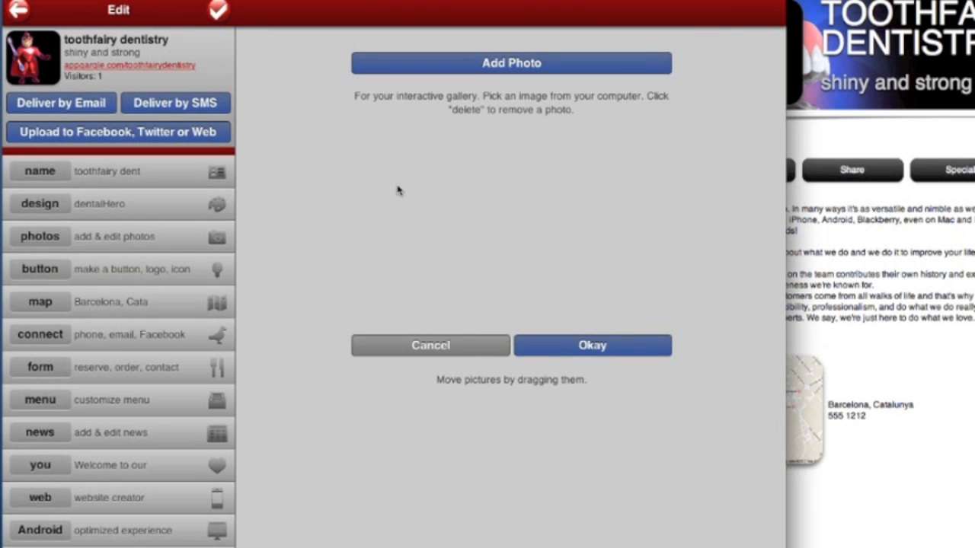
pyautogui.moveTo(398, 192)
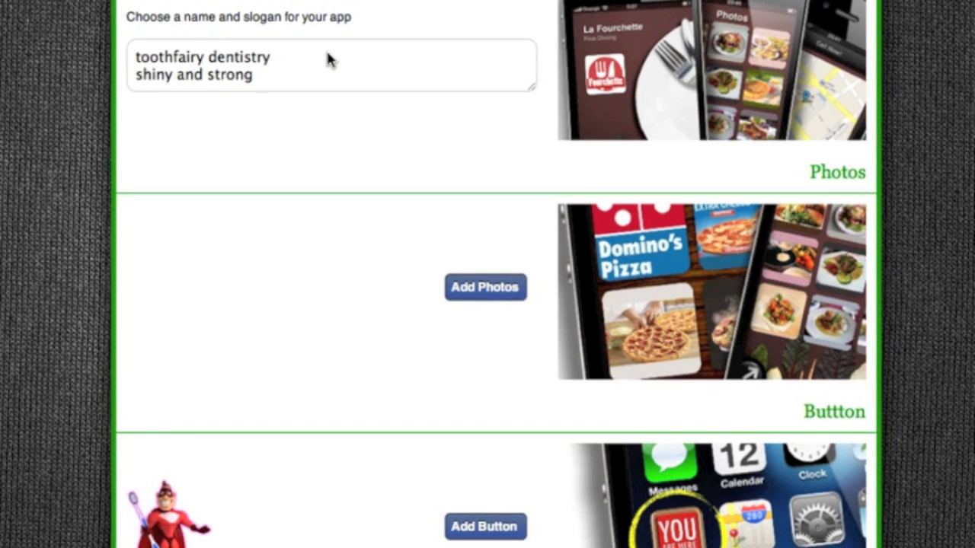
# - Scroll to Photos and choose a photo from the computer for the app
pyautogui.scroll(-3)
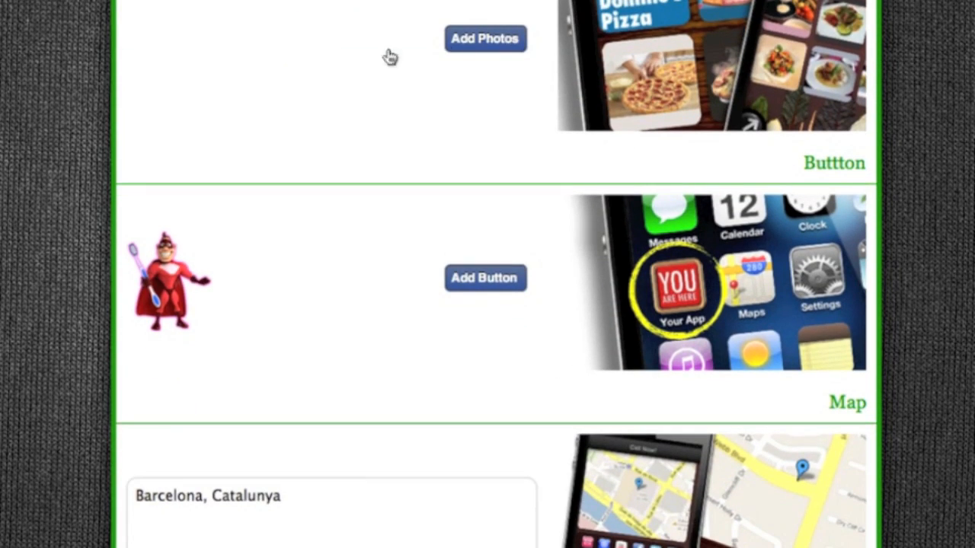
pyautogui.click(485, 38)
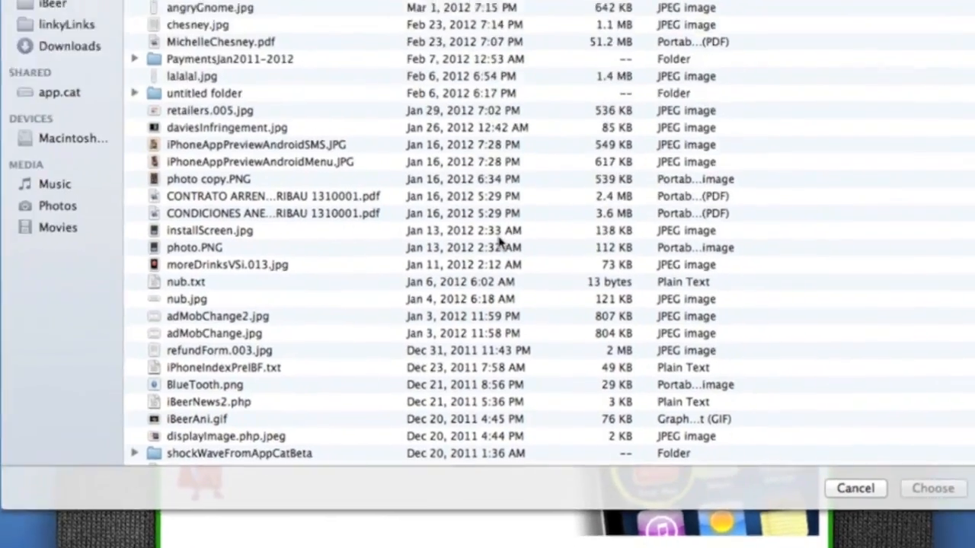
pyautogui.scroll(3)
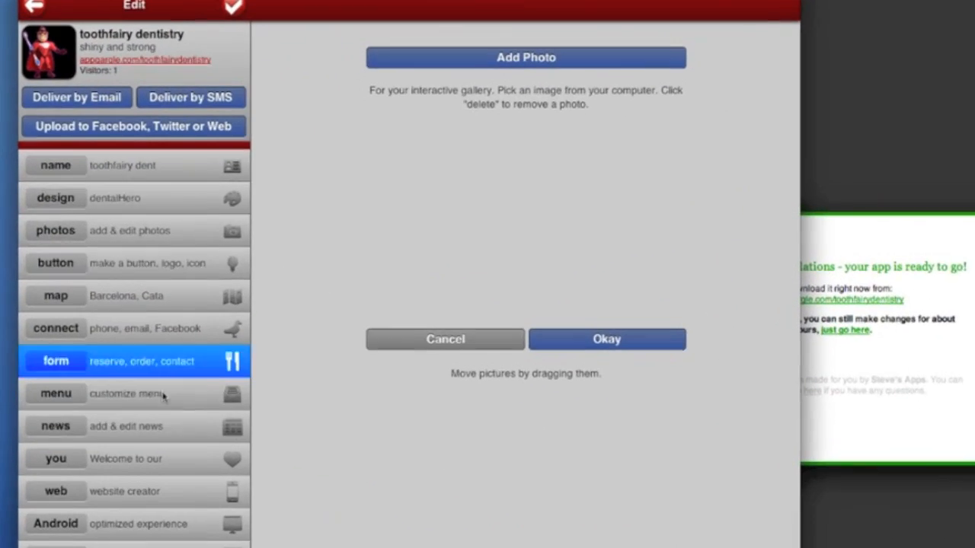
# - Check that the toothfairy app's photo gallery holds the uploaded photo
pyautogui.click(56, 231)
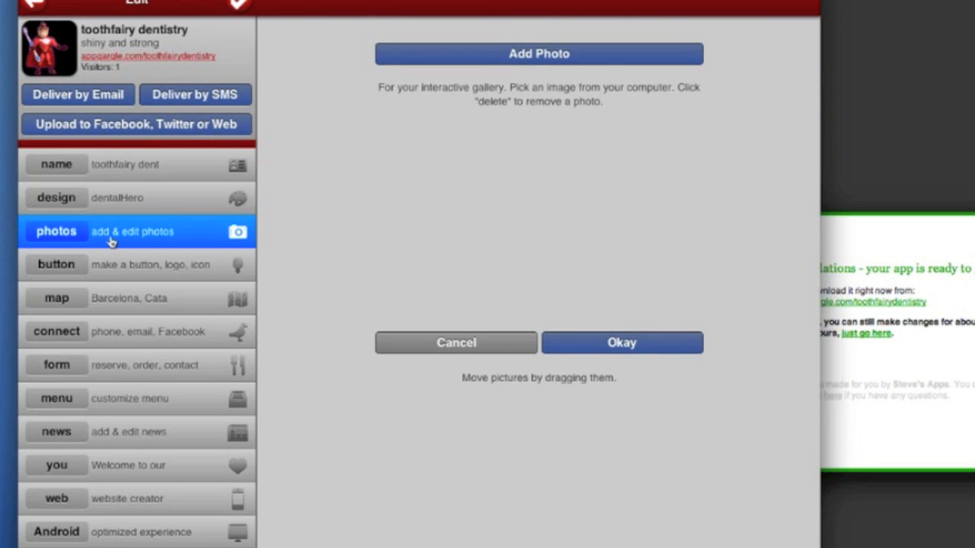
pyautogui.click(538, 53)
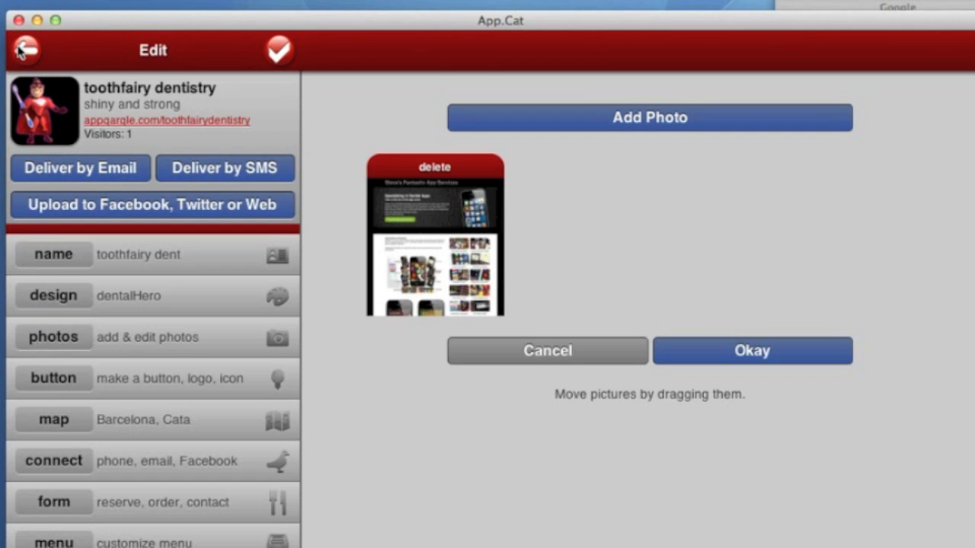
# - Return to the app list, now showing 1 app sold for $399.00
pyautogui.click(25, 50)
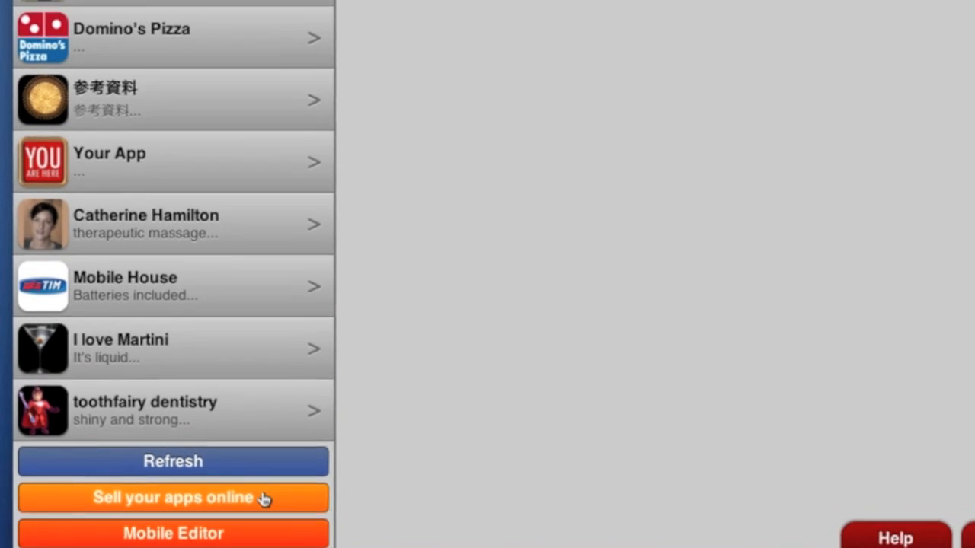
pyautogui.click(173, 497)
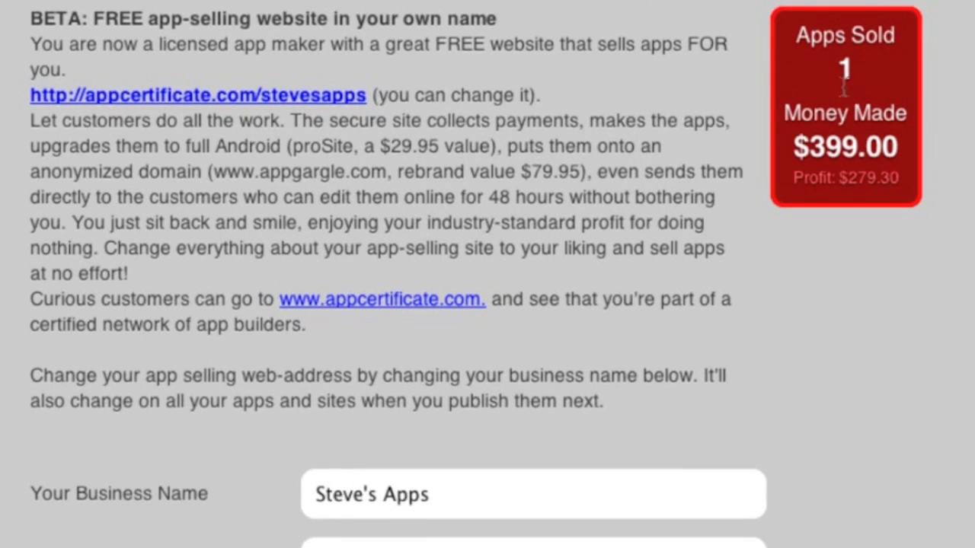
pyautogui.moveTo(824, 267)
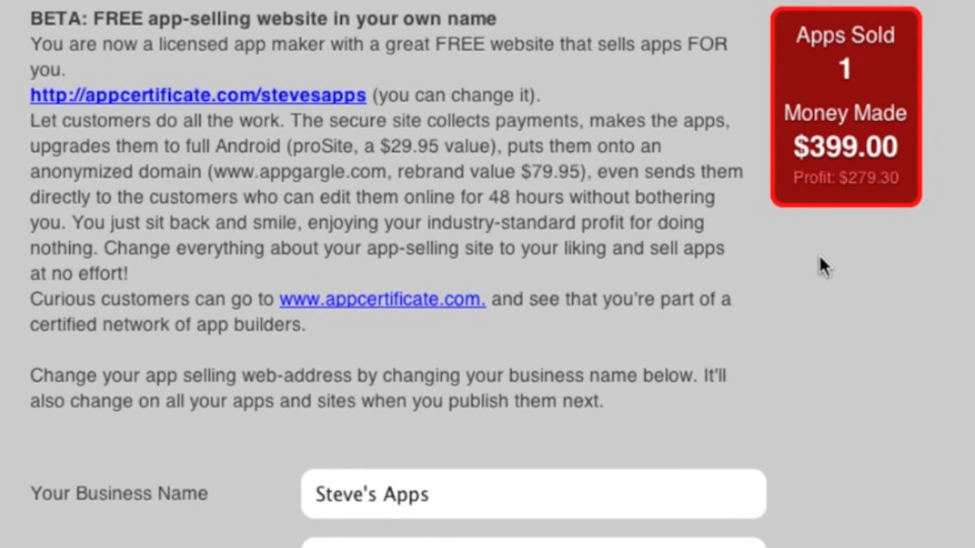
pyautogui.moveTo(874, 472)
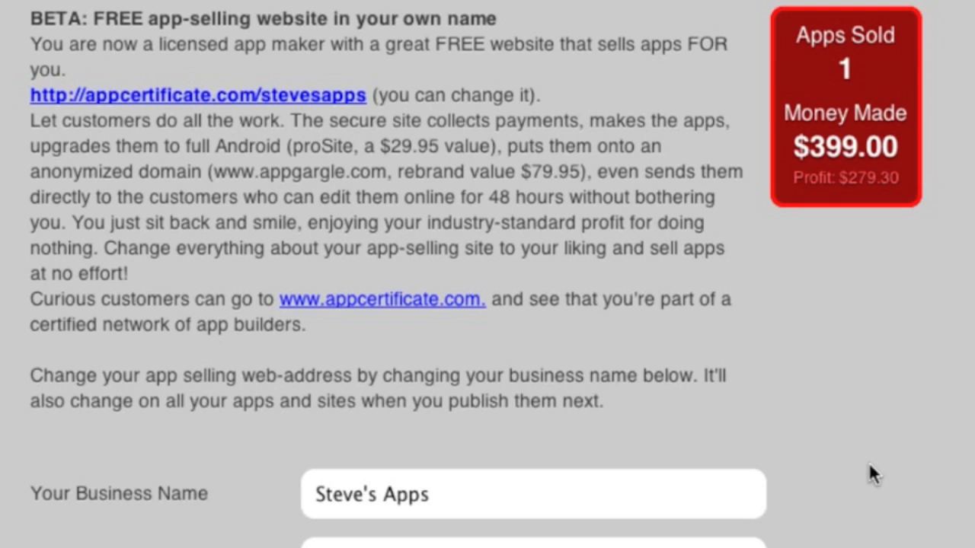
# - Append "and toothfair" to the seller-site header title and save the settings
pyautogui.scroll(-3)
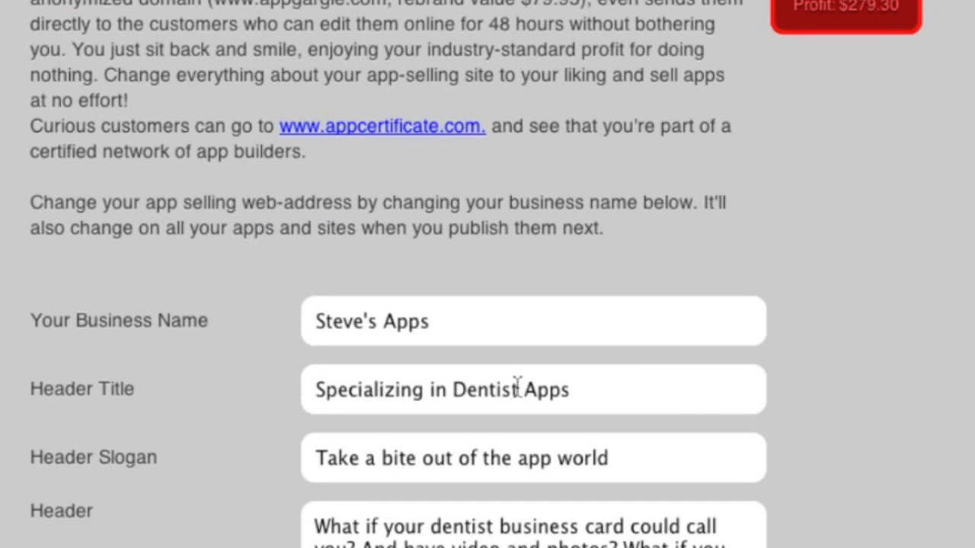
pyautogui.write('and toothfair')
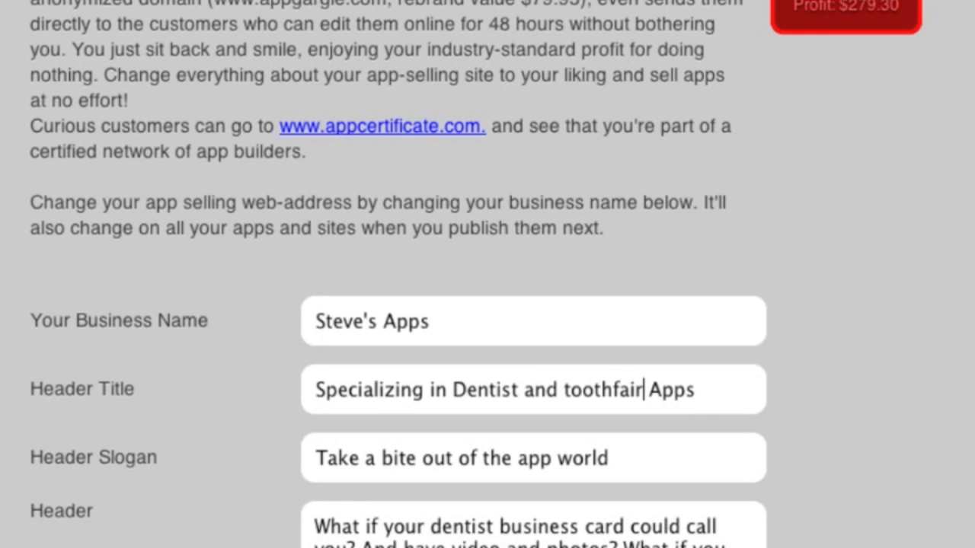
pyautogui.scroll(-3)
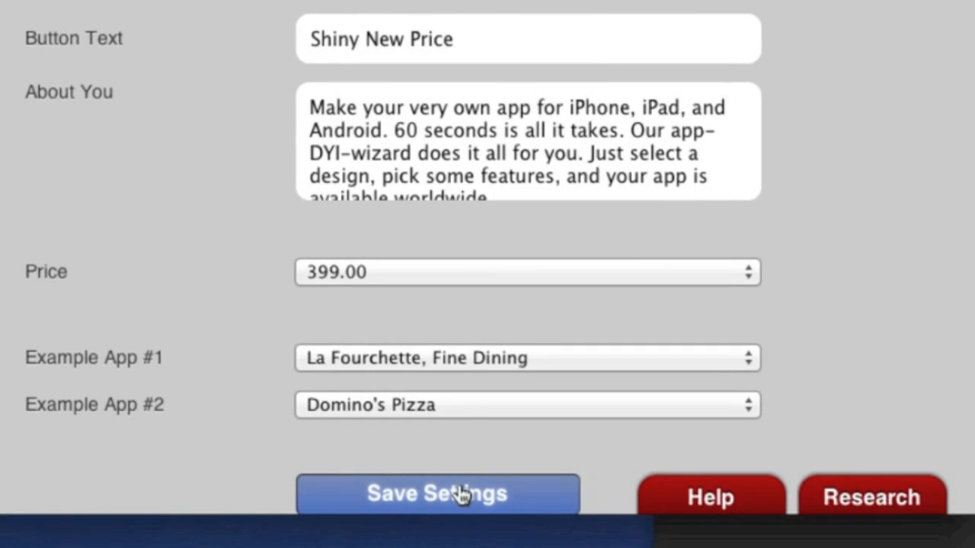
pyautogui.click(437, 494)
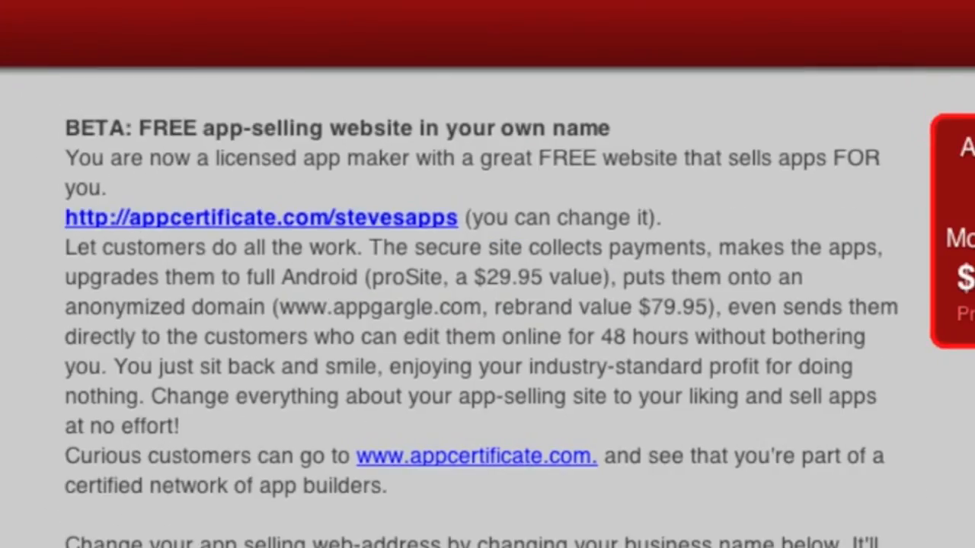
pyautogui.scroll(-3)
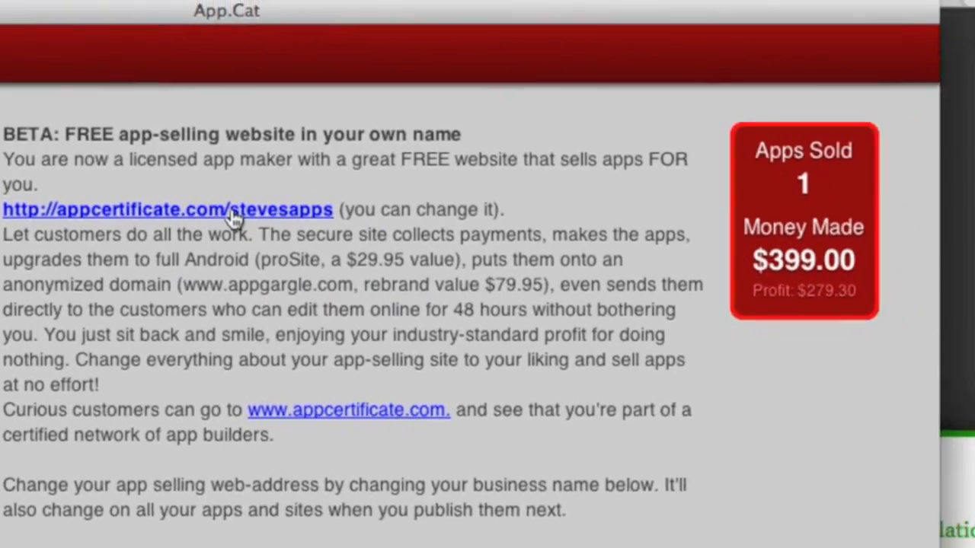